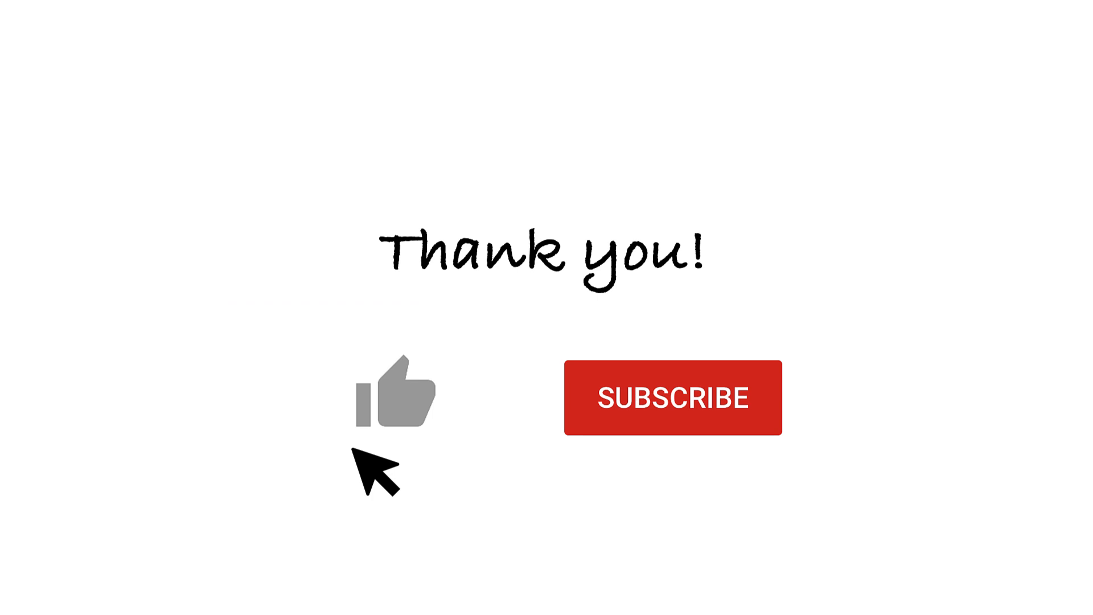
mouse_move(578, 467)
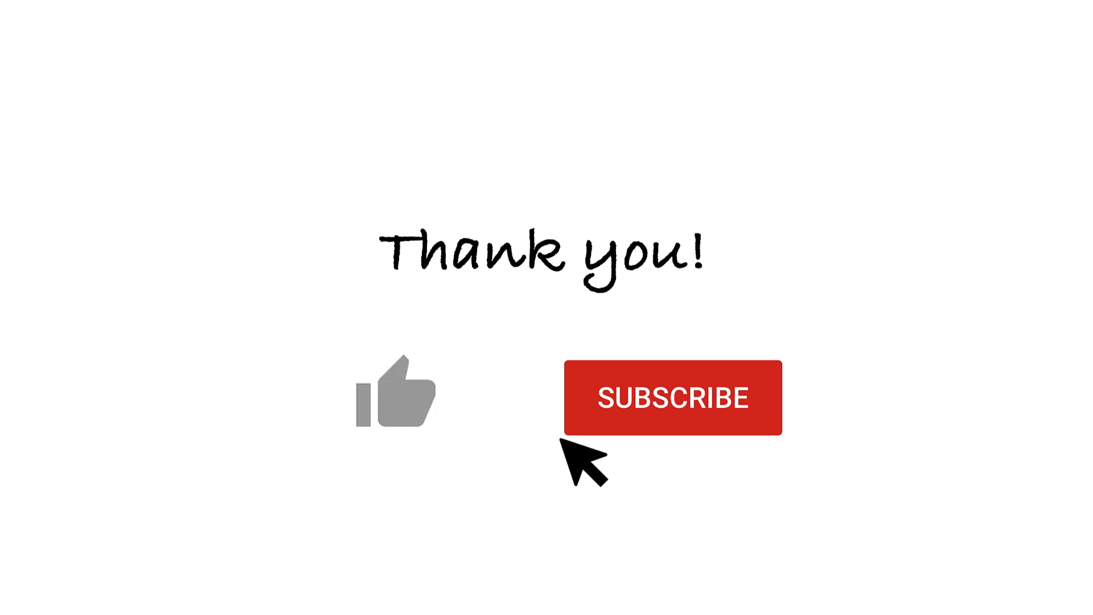
mouse_move(697, 418)
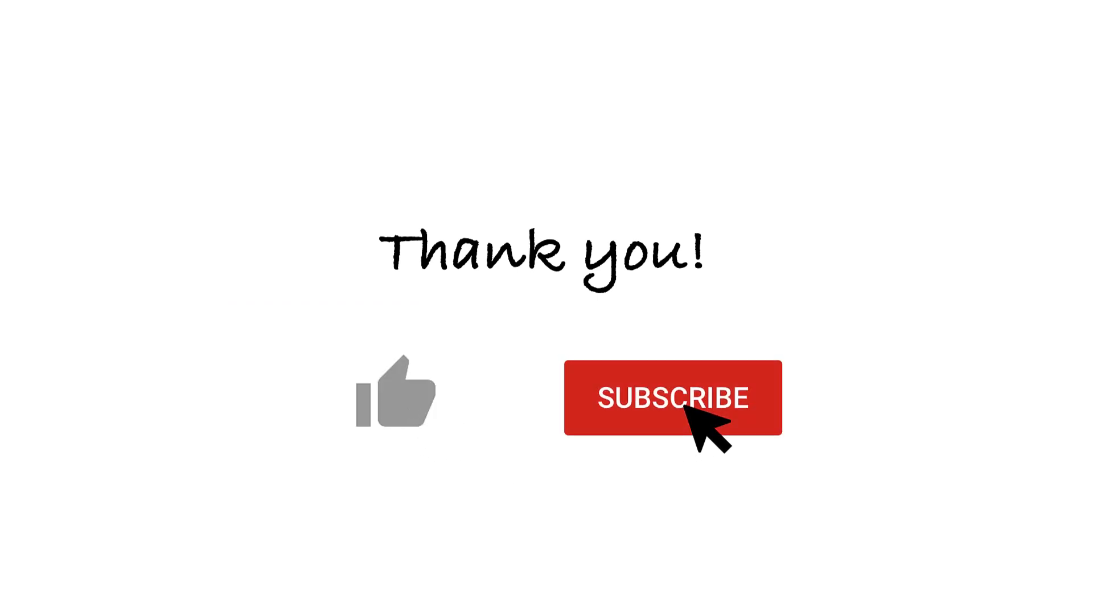